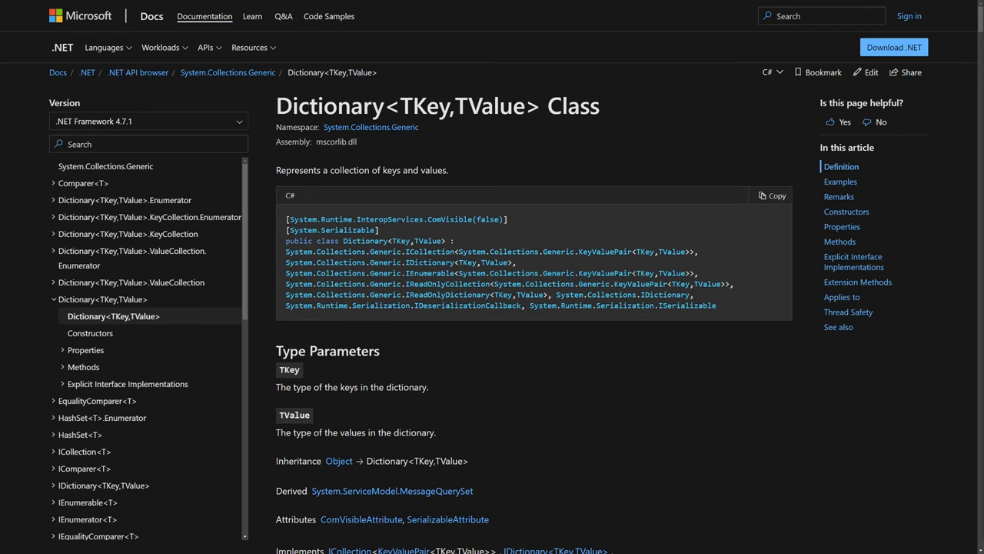
{"action": "mouse_move", "coordinate": [873, 228]}
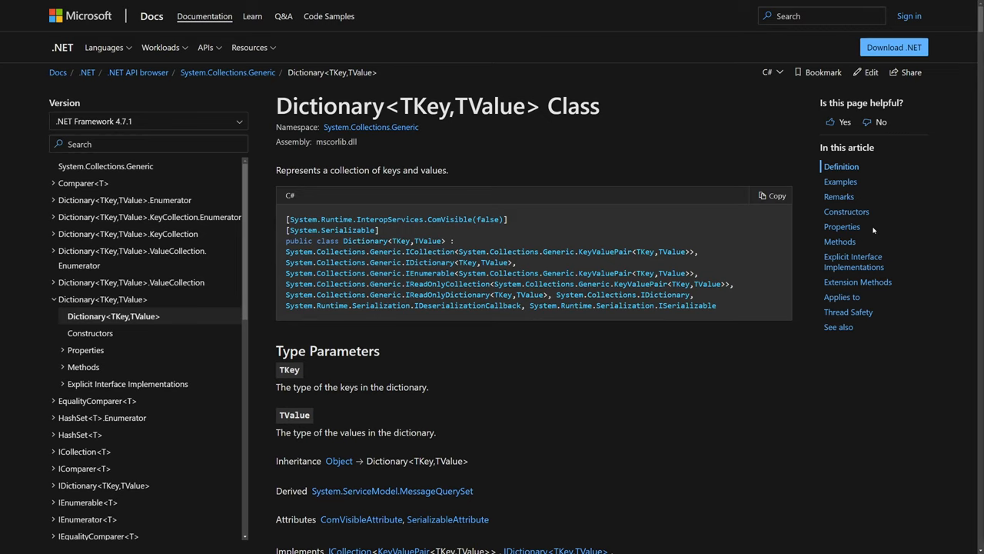
Step: Jump from Properties and Methods to Remarks, with the .NET Framework 4.7.1 docs version selected
{"action": "scroll", "scroll_direction": "down", "scroll_amount": 3}
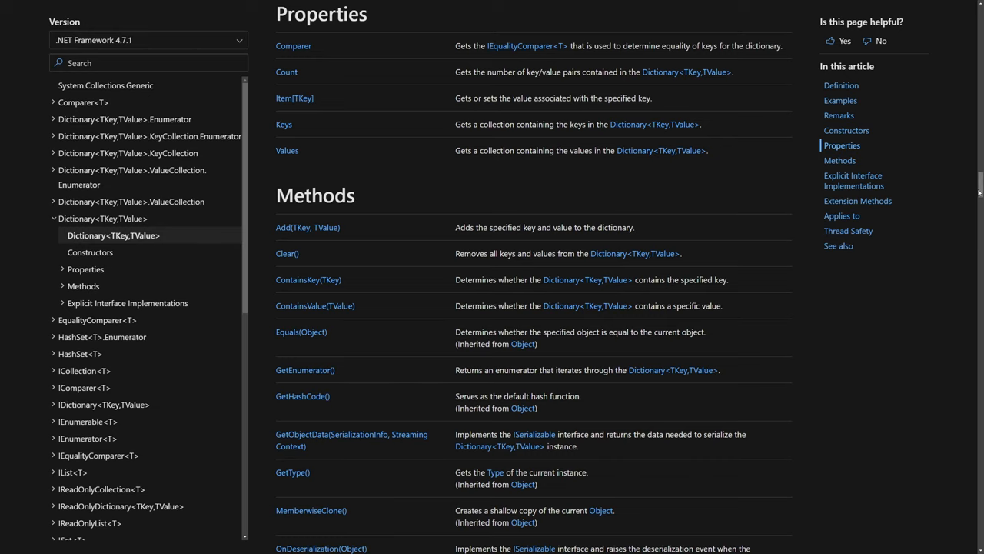
{"action": "scroll", "scroll_direction": "down", "scroll_amount": 3}
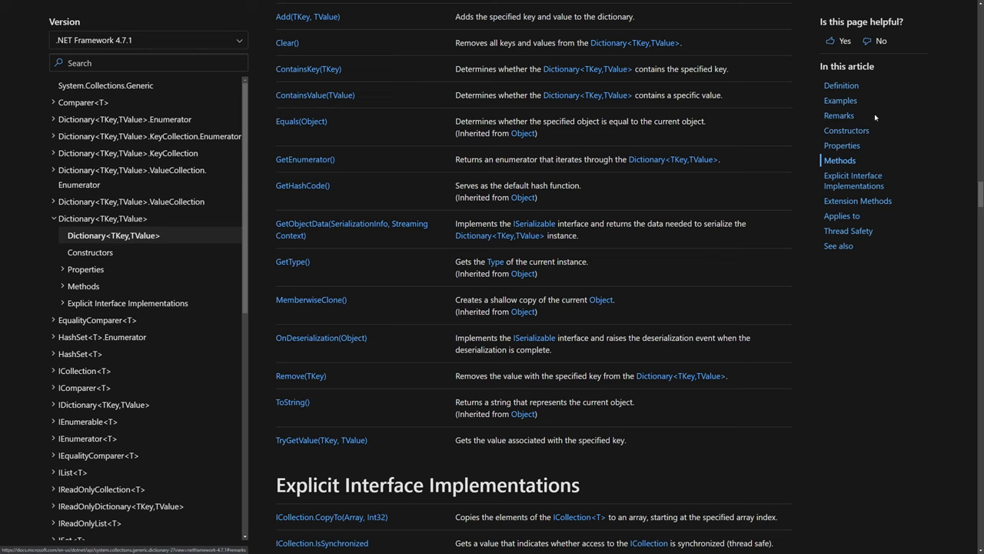
{"action": "left_click", "coordinate": [839, 114]}
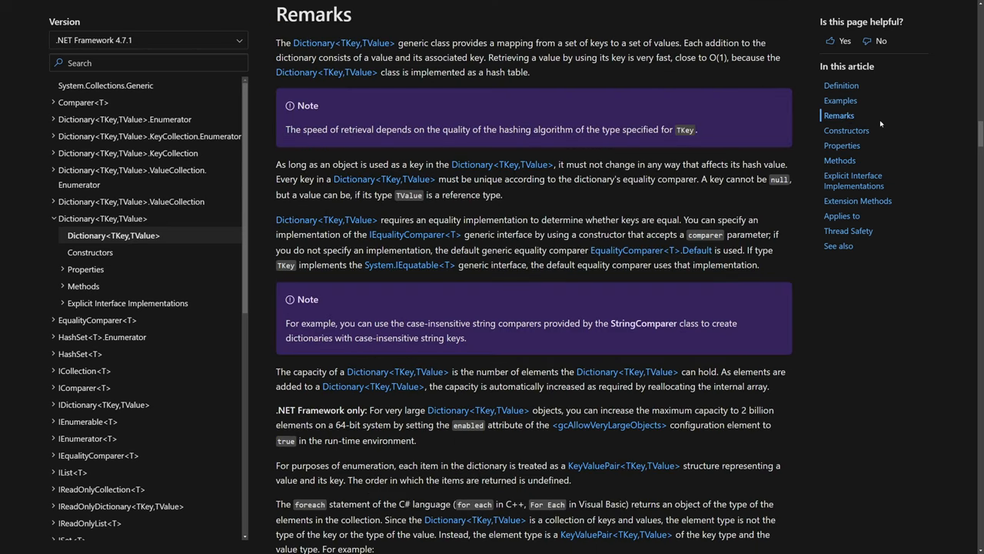
{"action": "mouse_move", "coordinate": [274, 48]}
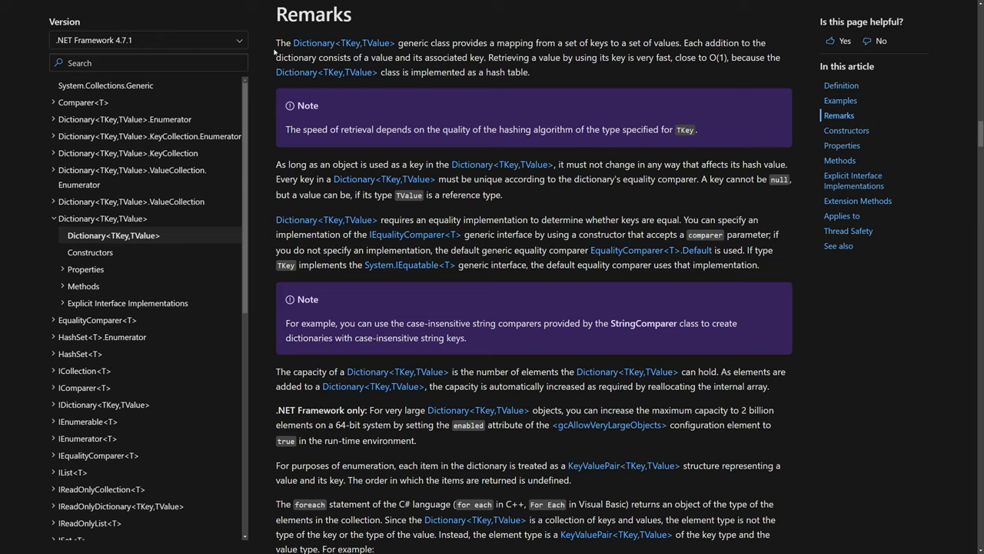
{"action": "left_click", "coordinate": [148, 40]}
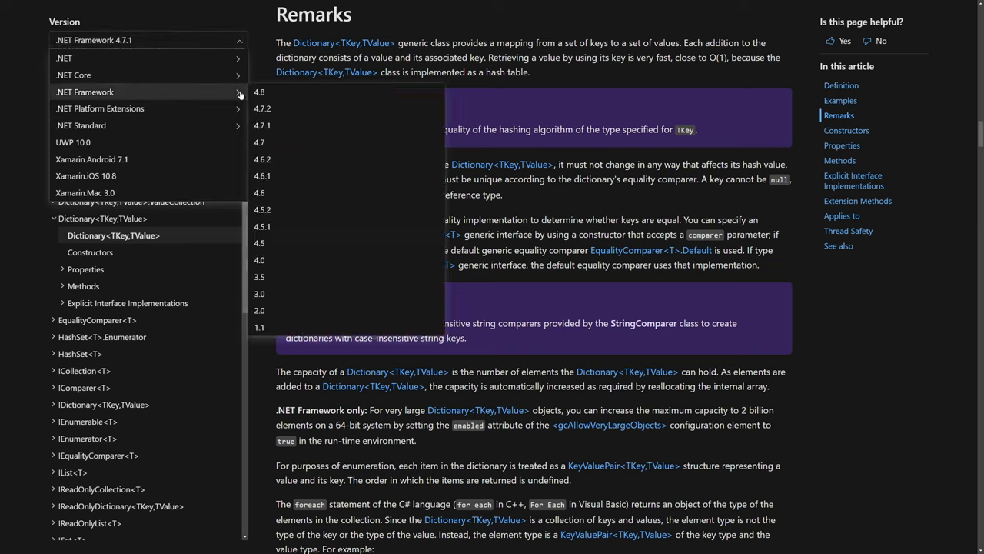
{"action": "mouse_move", "coordinate": [262, 125]}
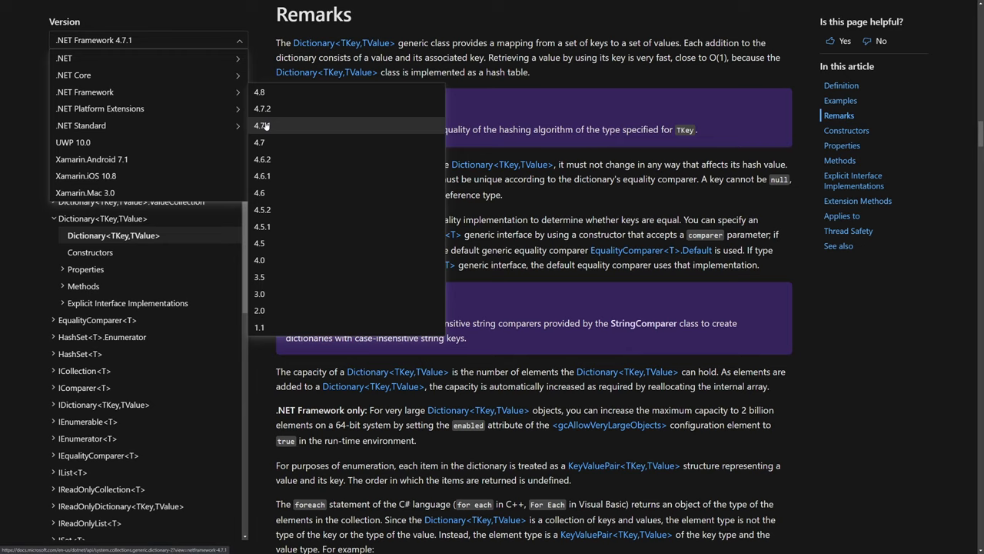
{"action": "left_click", "coordinate": [261, 126]}
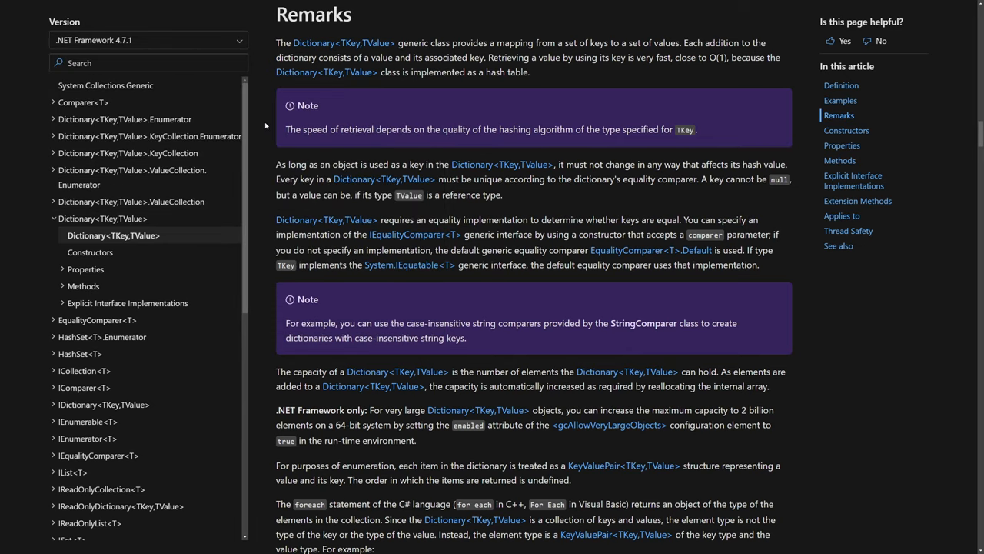
{"action": "mouse_move", "coordinate": [266, 125]}
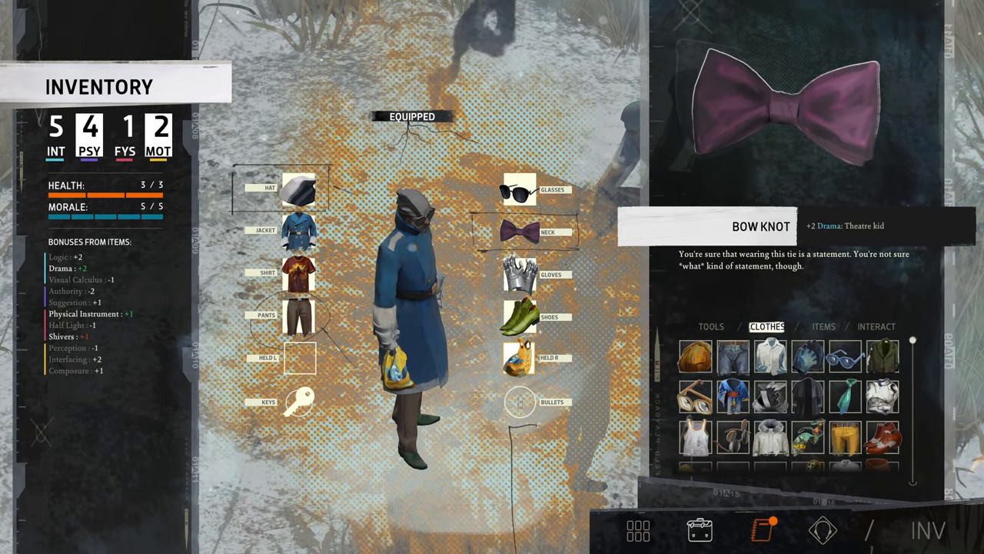
{"action": "mouse_move", "coordinate": [806, 359]}
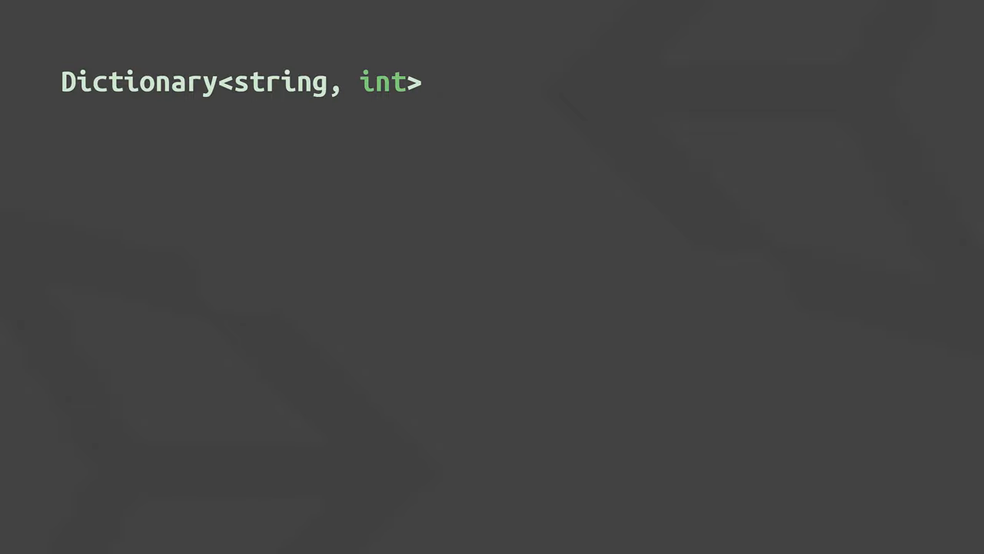
Step: Change the value type to MyClass and type Dictionary<EnemyType, List<GameObject>>
{"action": "type", "text": "MyClass"}
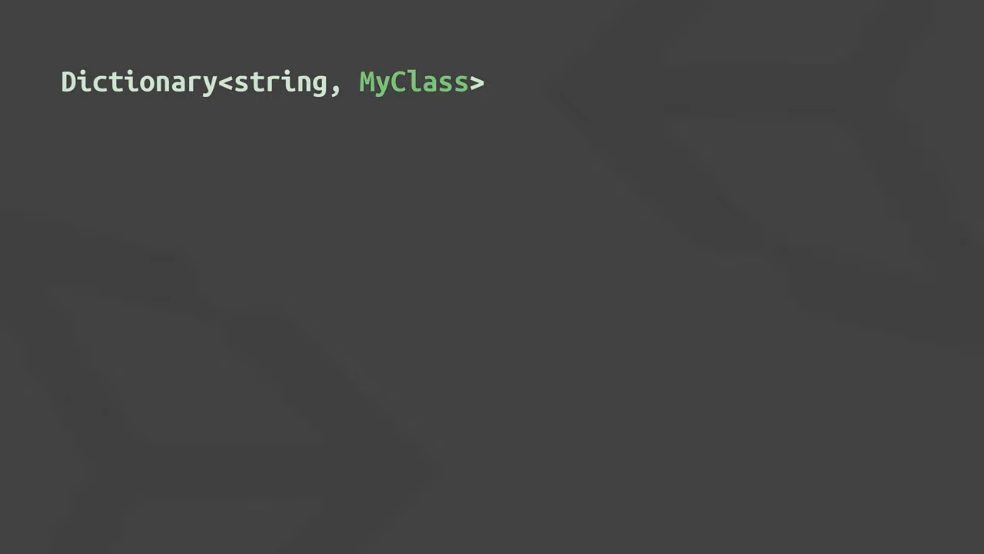
{"action": "type", "text": "Dictionary<EnemyType, List<GameObject>>"}
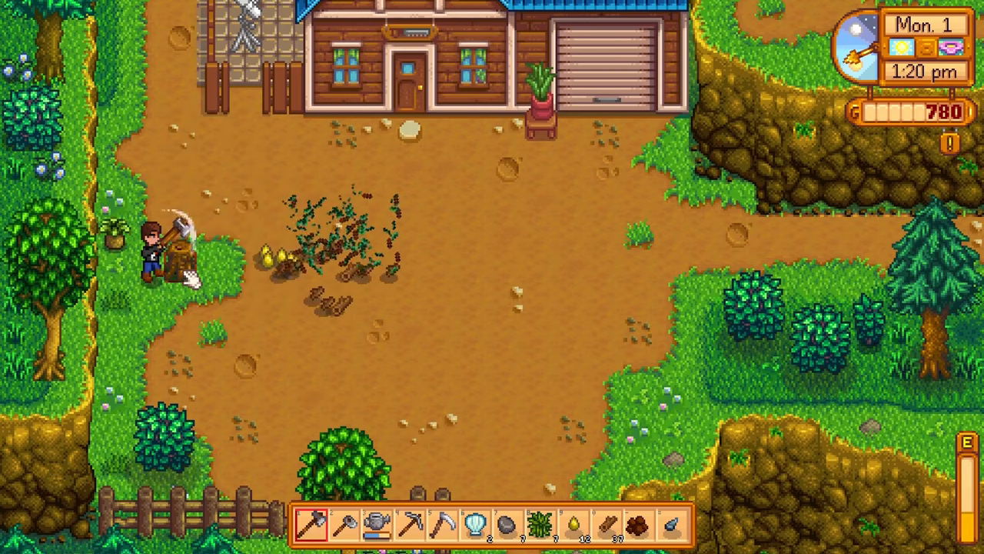
Step: Chop the tree stump for wood, then open the carpenter's shop and select a listing
{"action": "left_click", "coordinate": [338, 254]}
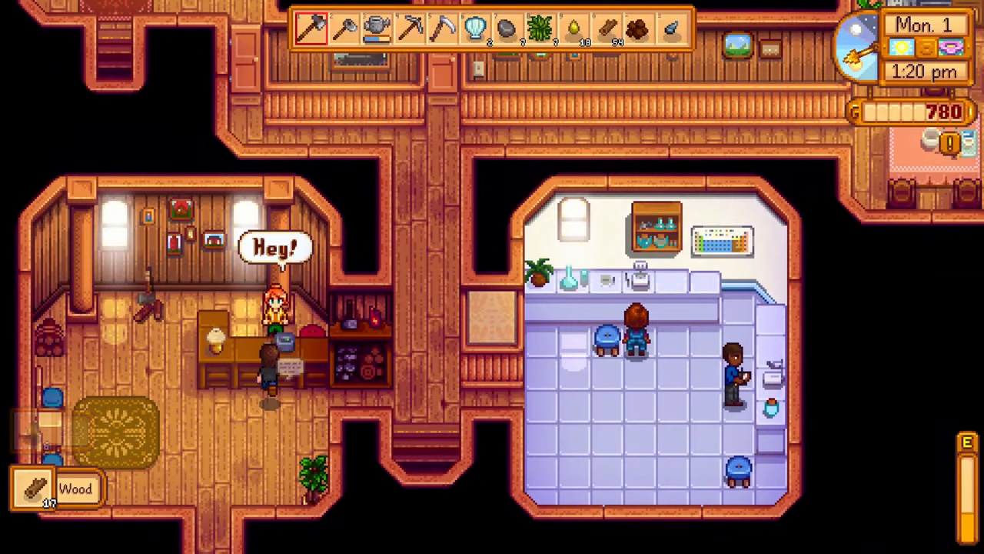
{"action": "left_click", "coordinate": [265, 316]}
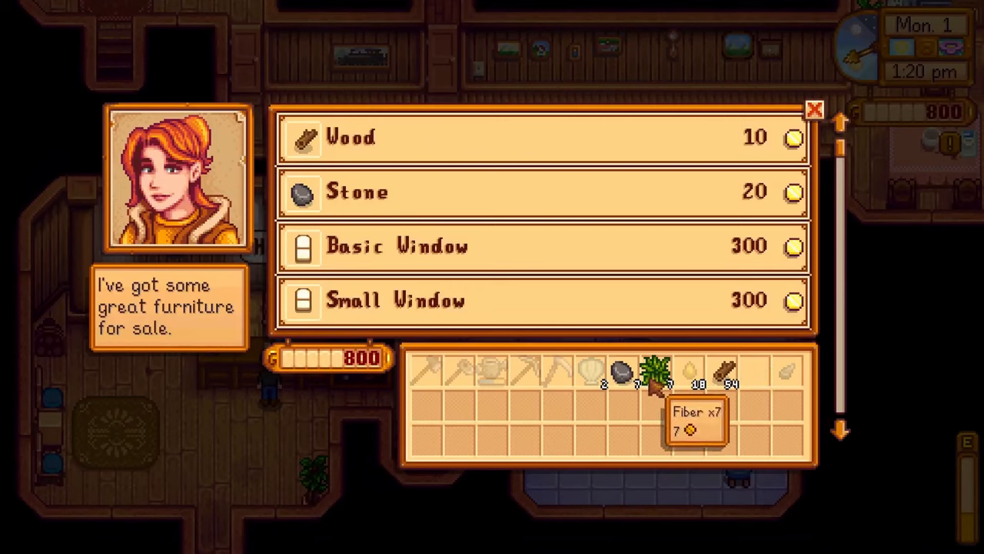
{"action": "left_click", "coordinate": [816, 107]}
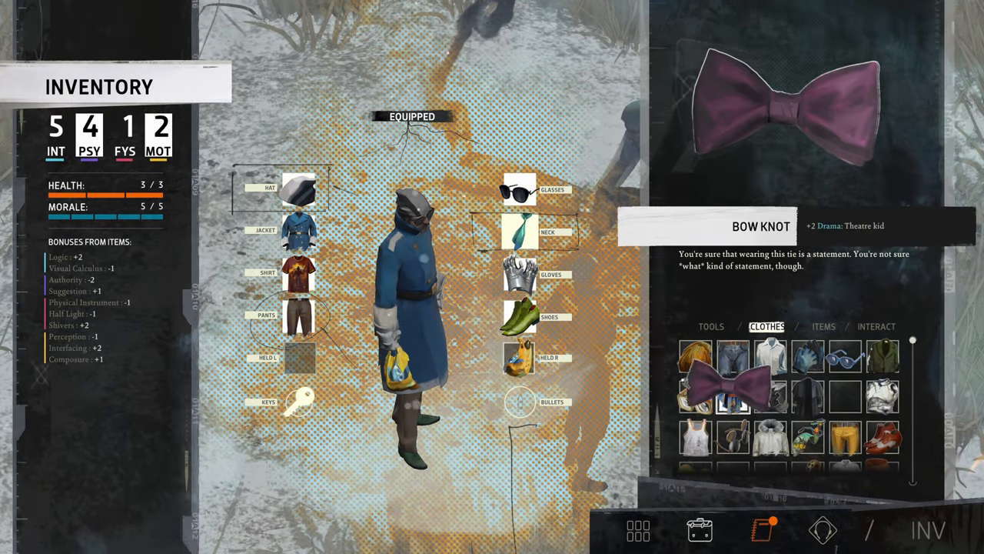
Step: Equip the Bow Knot on the Neck slot in place of the tie
{"action": "left_click", "coordinate": [728, 388]}
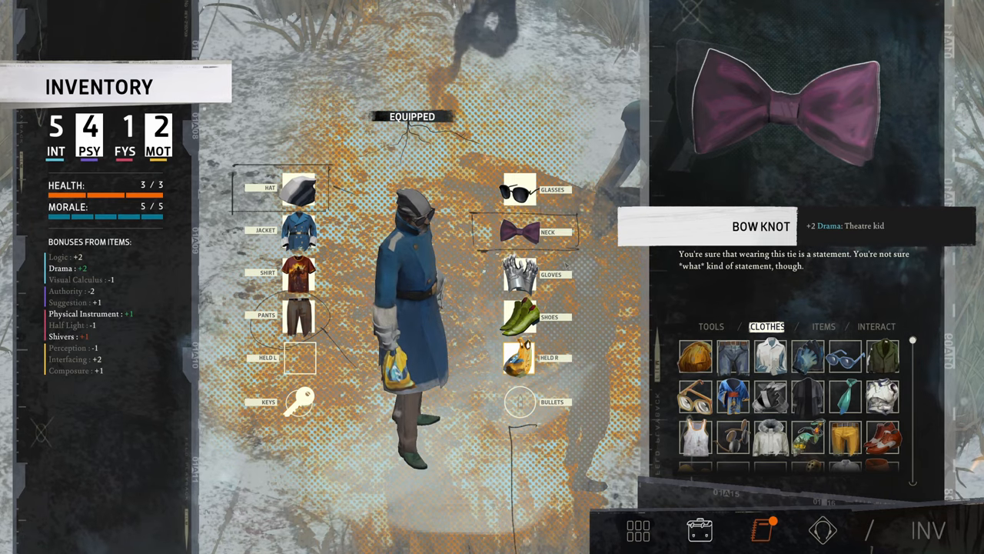
{"action": "mouse_move", "coordinate": [808, 362]}
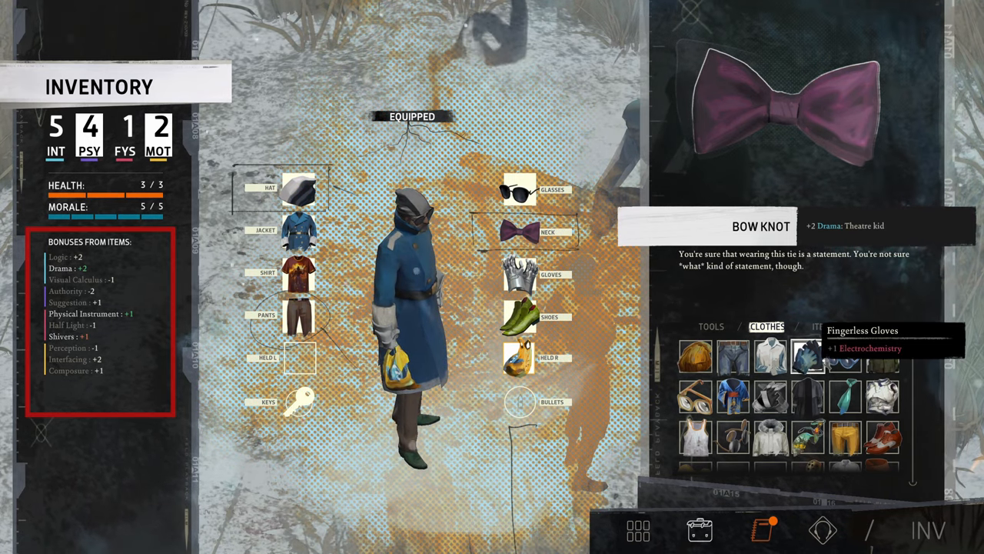